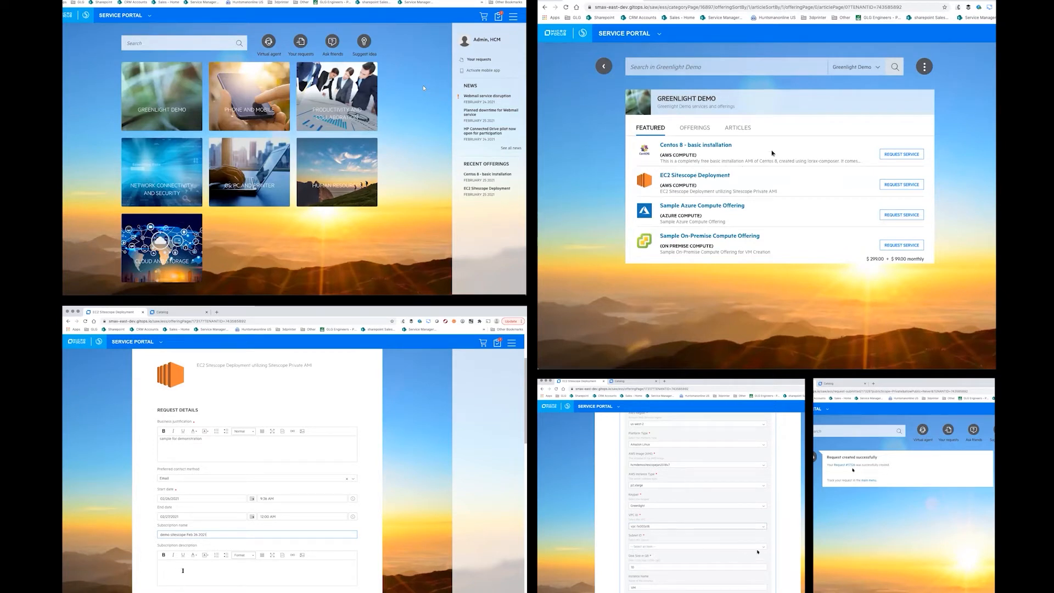
Step: Switch to the Service Portal window showing the home page's category tiles
{"action": "left_click", "coordinate": [697, 544]}
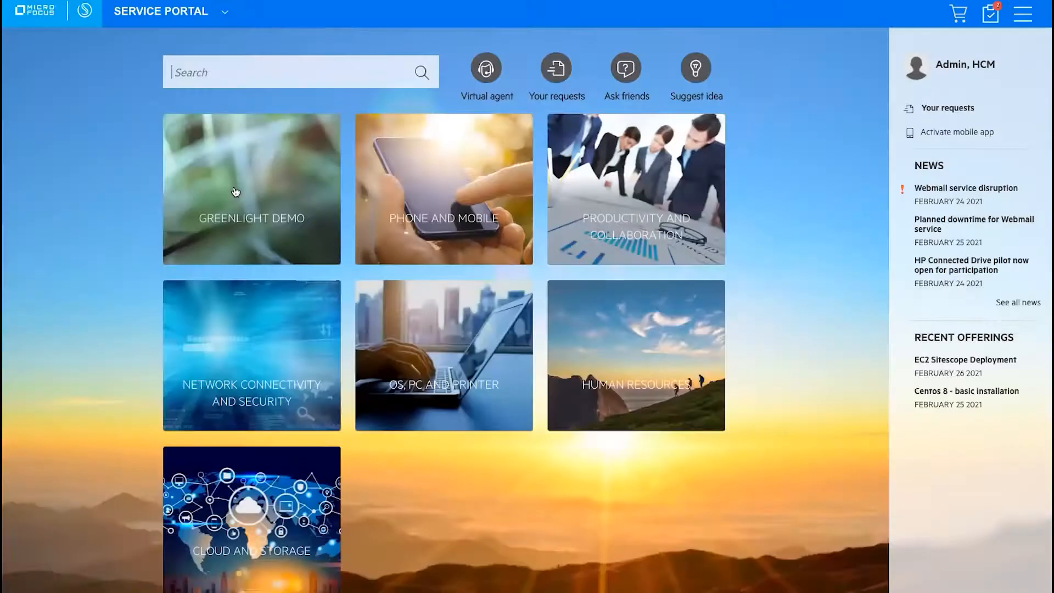
Step: Open the 'Centos 8 - basic installation' offering from the Greenlight Demo catalog
{"action": "left_click", "coordinate": [251, 190]}
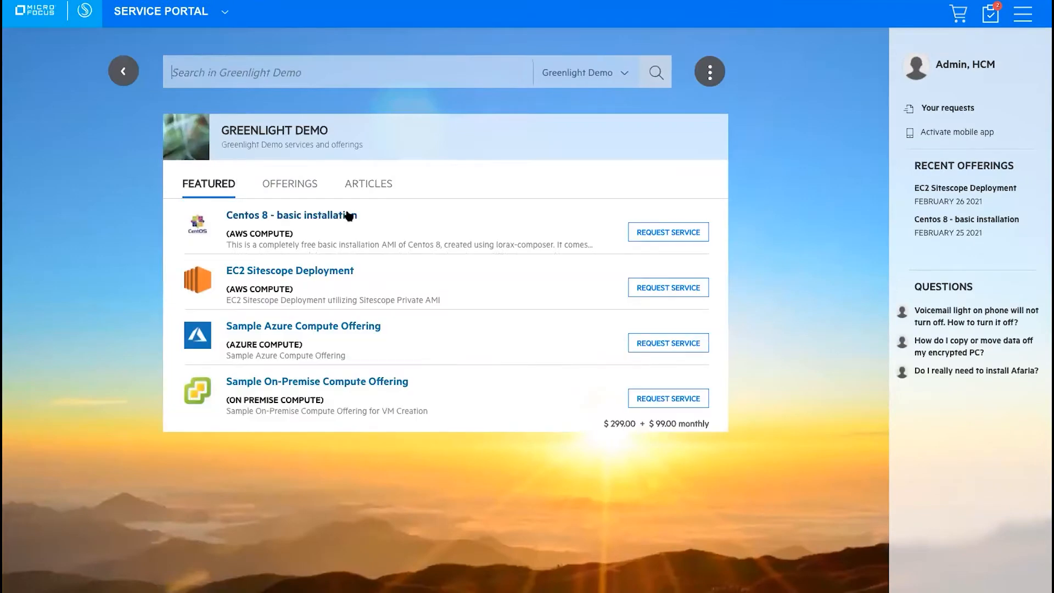
{"action": "left_click", "coordinate": [290, 215]}
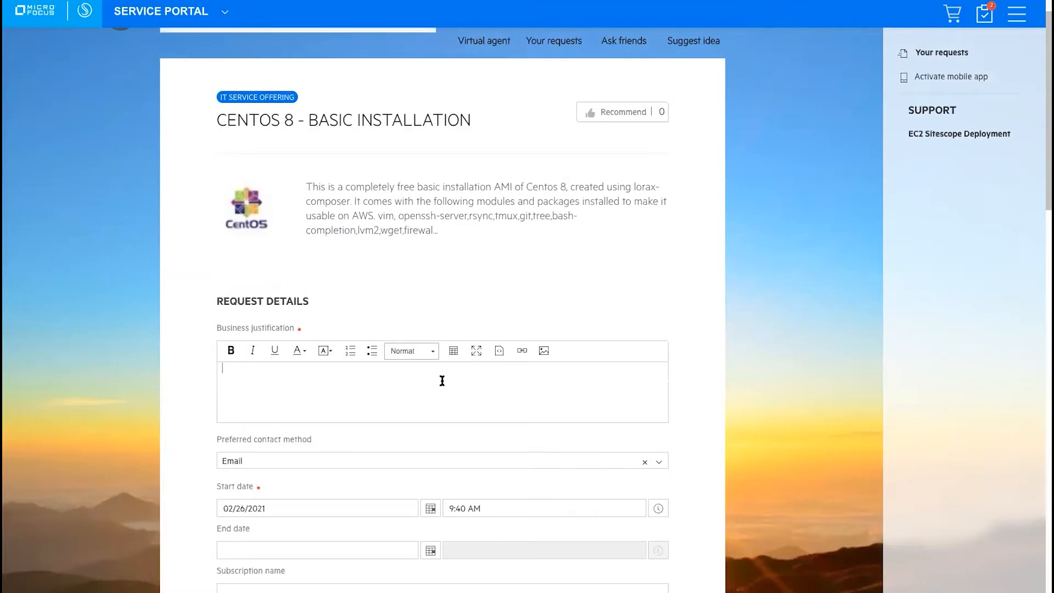
Step: Enter justification 'demo purposes' and set the end date to 02/27/2021
{"action": "type", "text": "demo"}
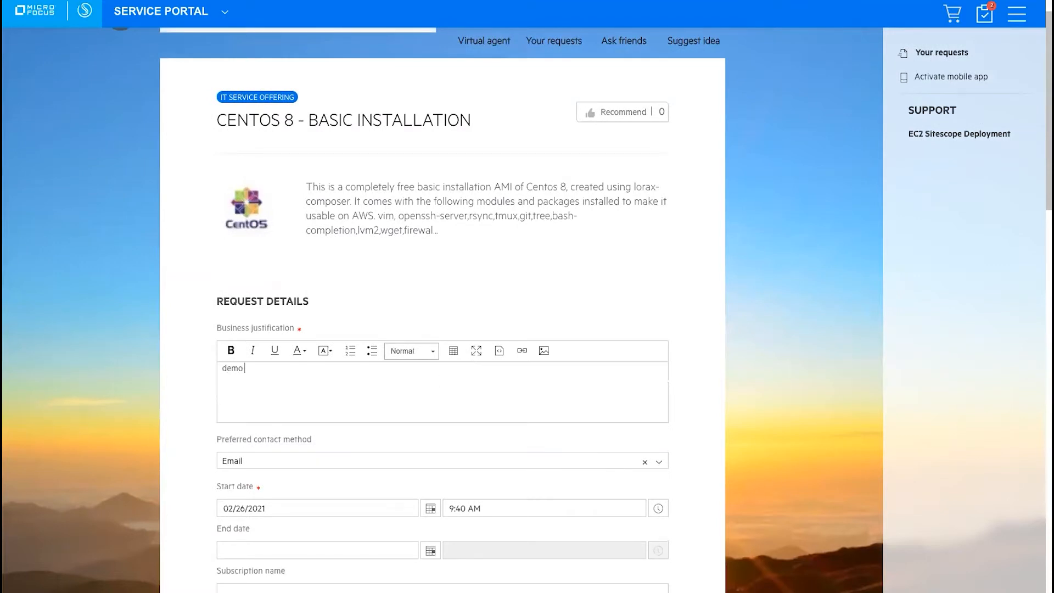
{"action": "type", "text": "purposes"}
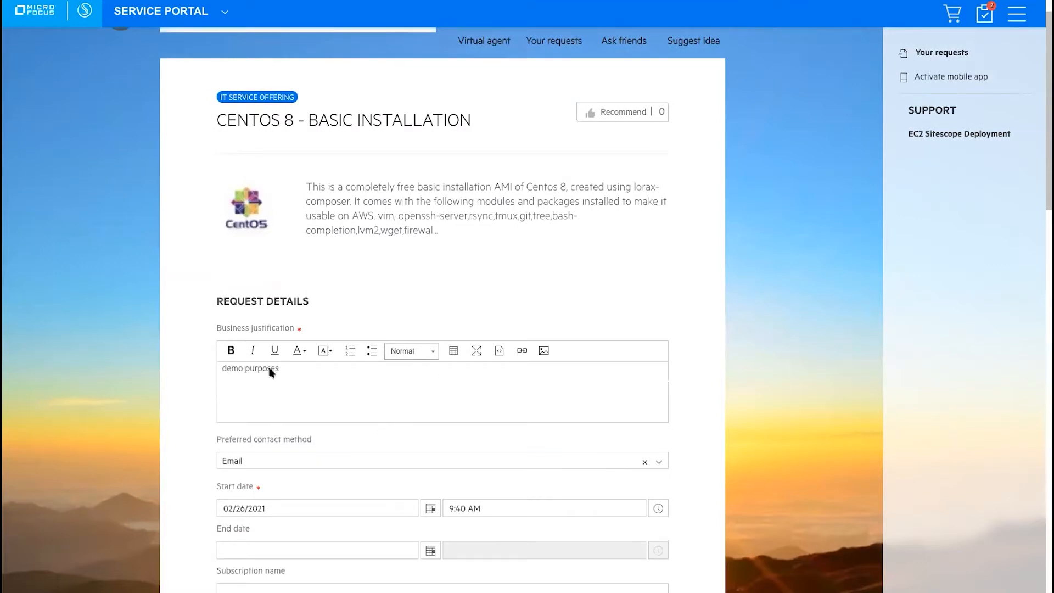
{"action": "left_click", "coordinate": [317, 312]}
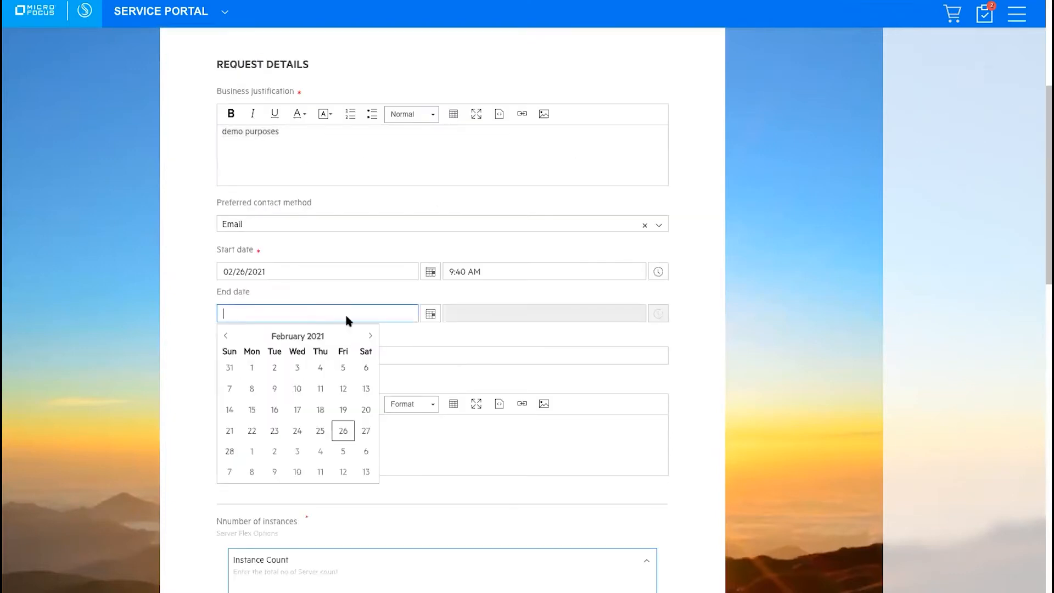
{"action": "left_click", "coordinate": [366, 430]}
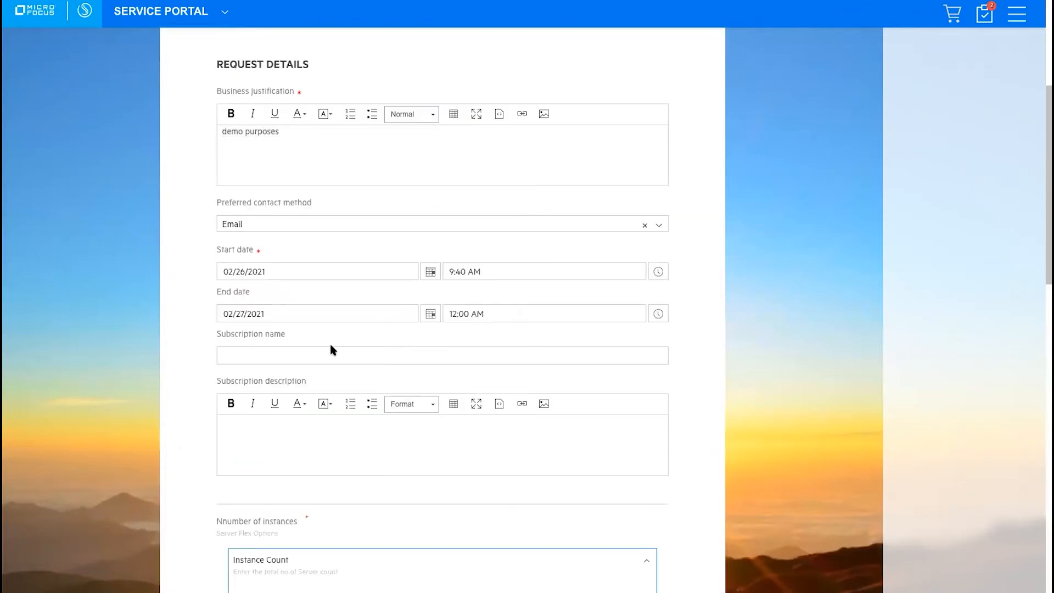
Step: Fill the subscription name and description with 'demo centos8 feb 26 2021'
{"action": "left_click", "coordinate": [441, 355]}
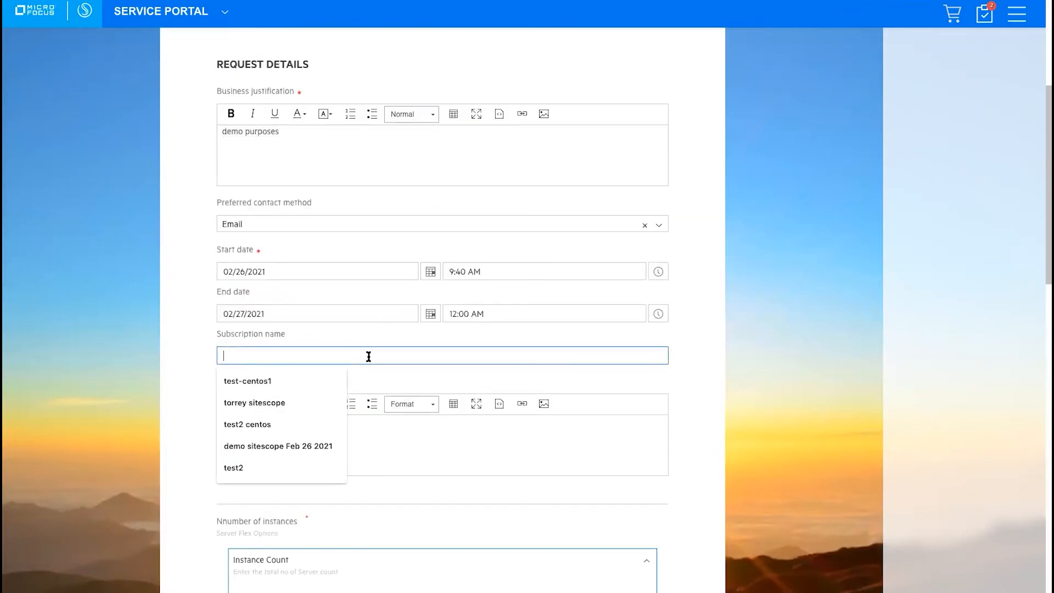
{"action": "type", "text": "demo centos8 feb 26 2021"}
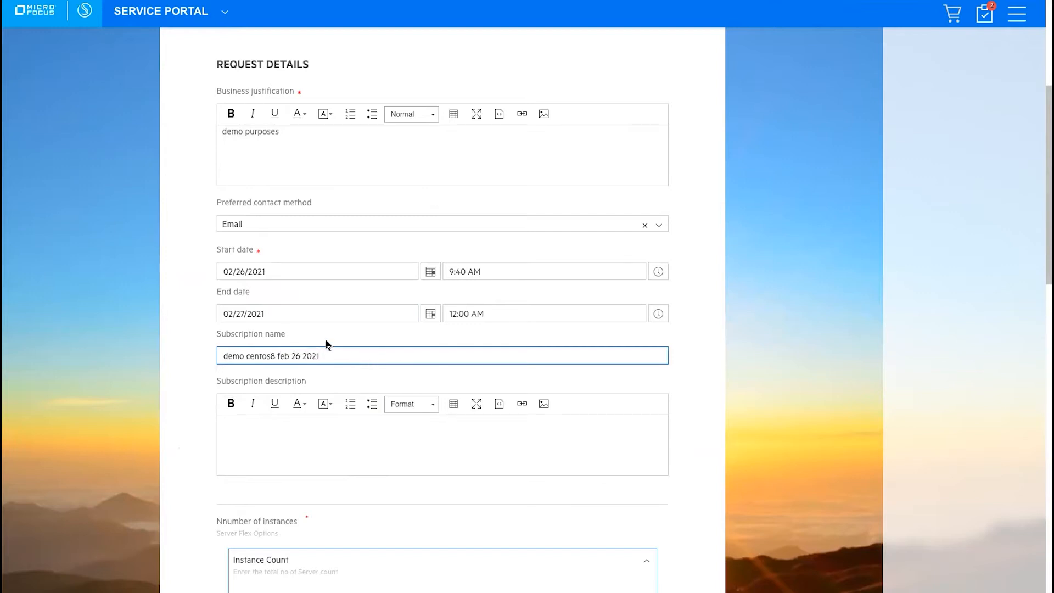
{"action": "type", "text": "demo centos8 feb 26 2021"}
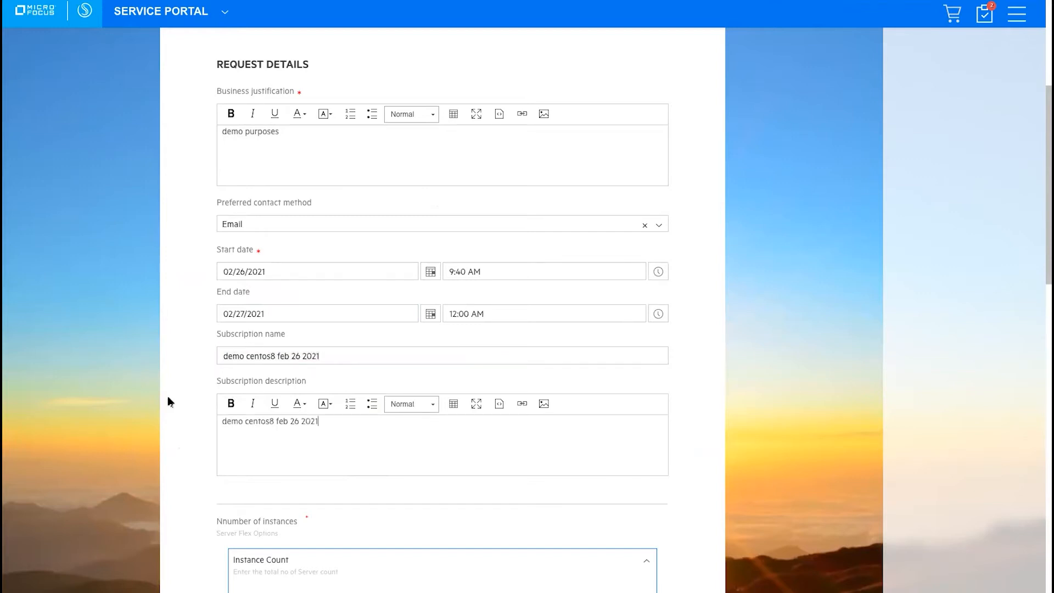
Step: Choose GLG AWS provider, Amazon Linux, Centos_8__basic_installation image and t2.micro instance type
{"action": "scroll", "scroll_direction": "down", "scroll_amount": 3}
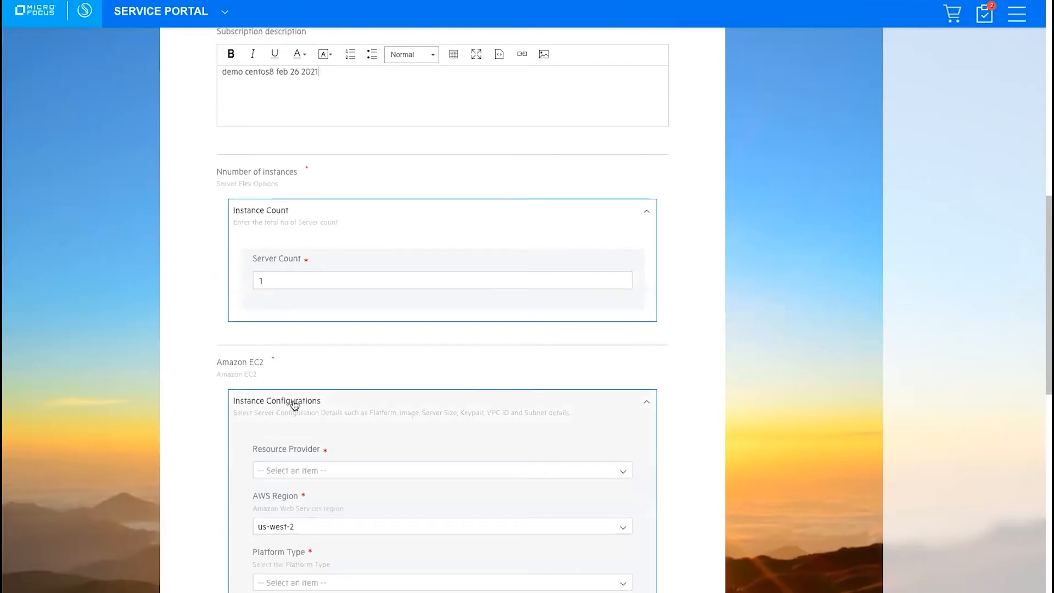
{"action": "mouse_move", "coordinate": [415, 396]}
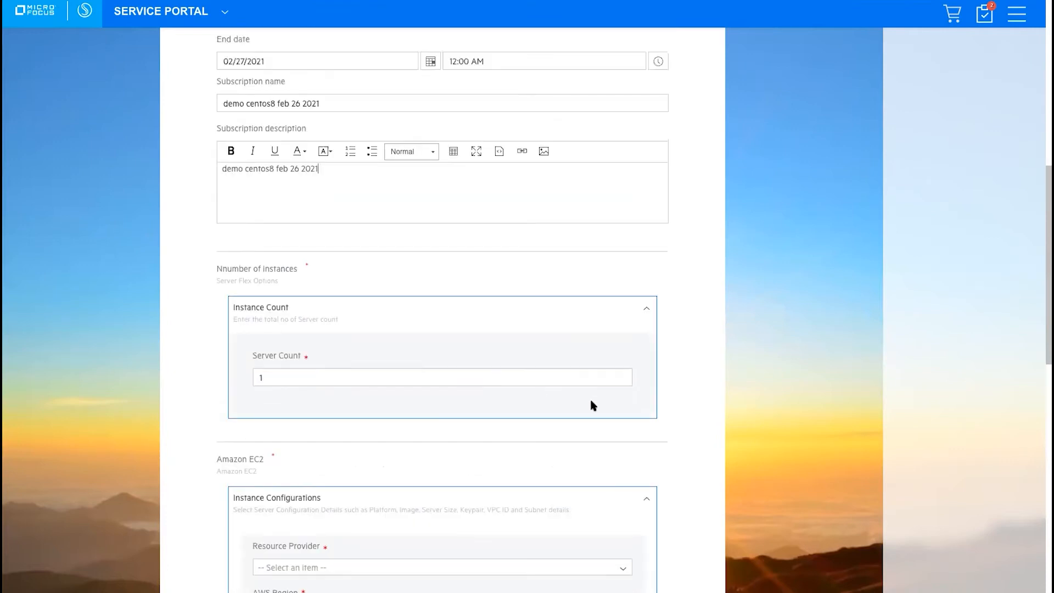
{"action": "scroll", "scroll_direction": "down", "scroll_amount": 3}
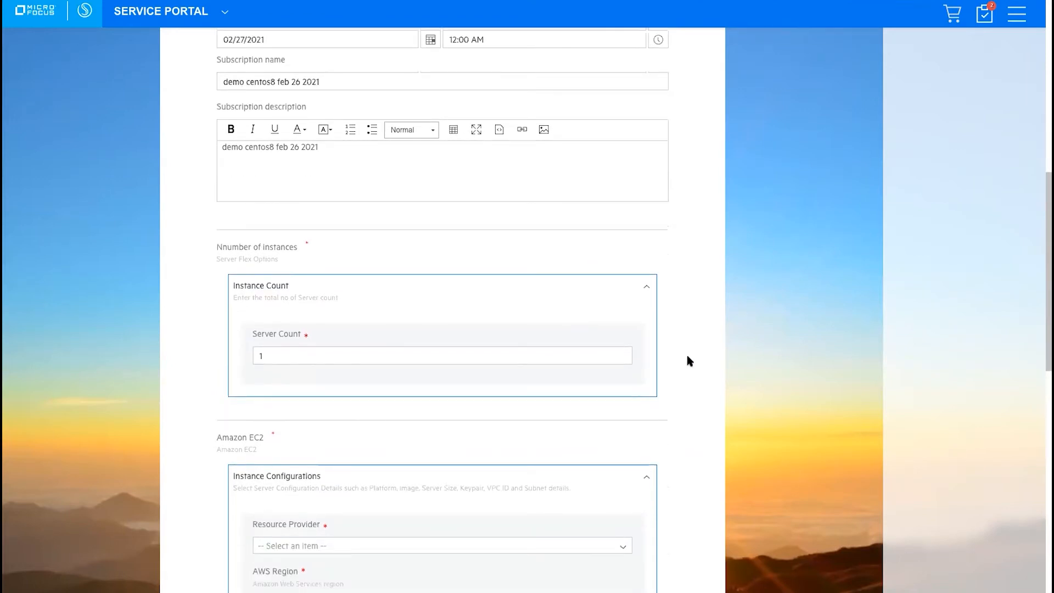
{"action": "left_click", "coordinate": [442, 356]}
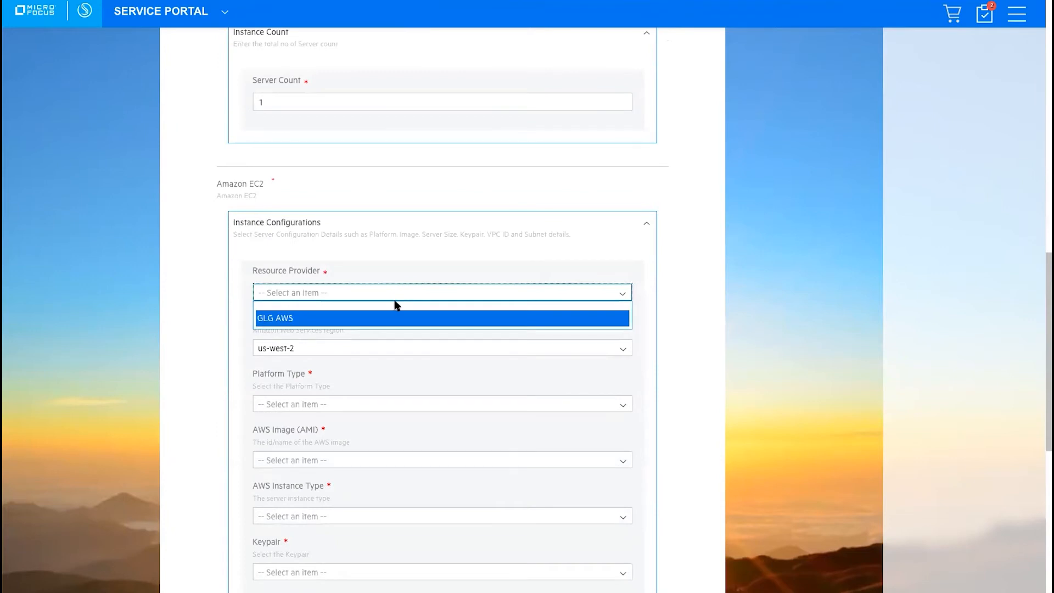
{"action": "left_click", "coordinate": [441, 317]}
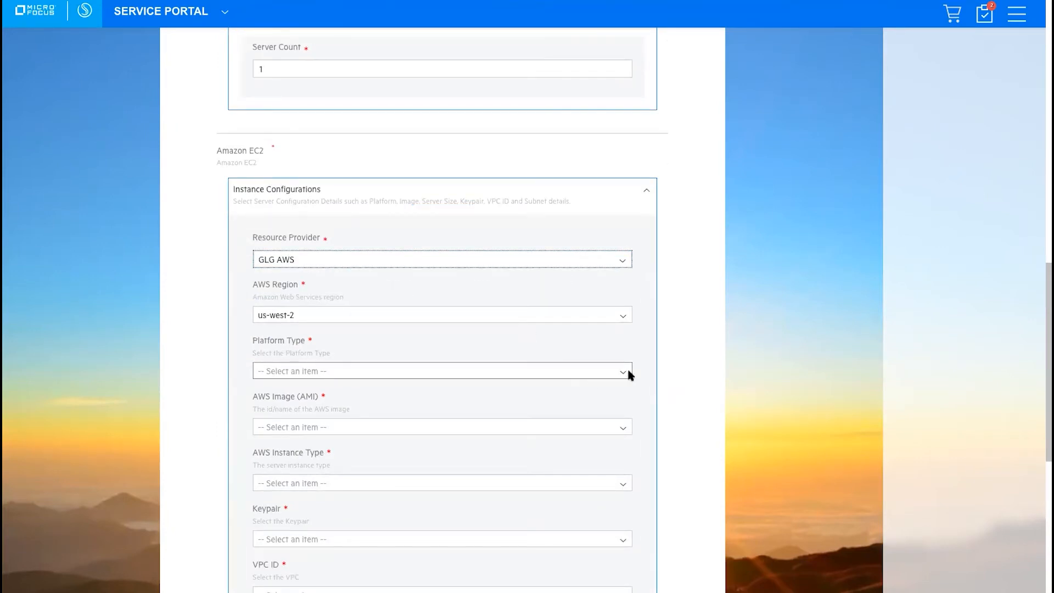
{"action": "left_click", "coordinate": [442, 371]}
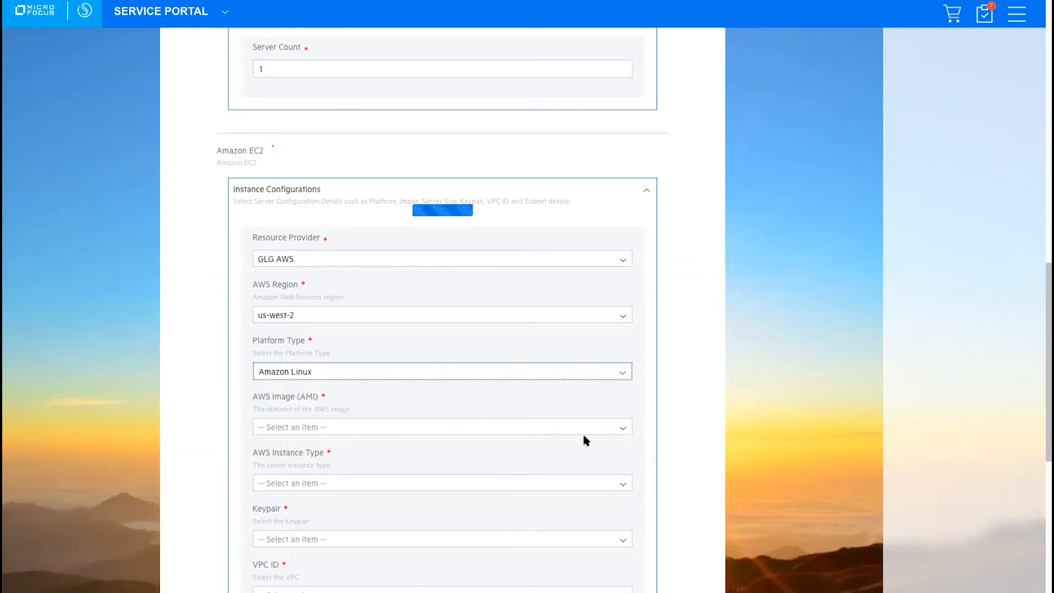
{"action": "left_click", "coordinate": [442, 427]}
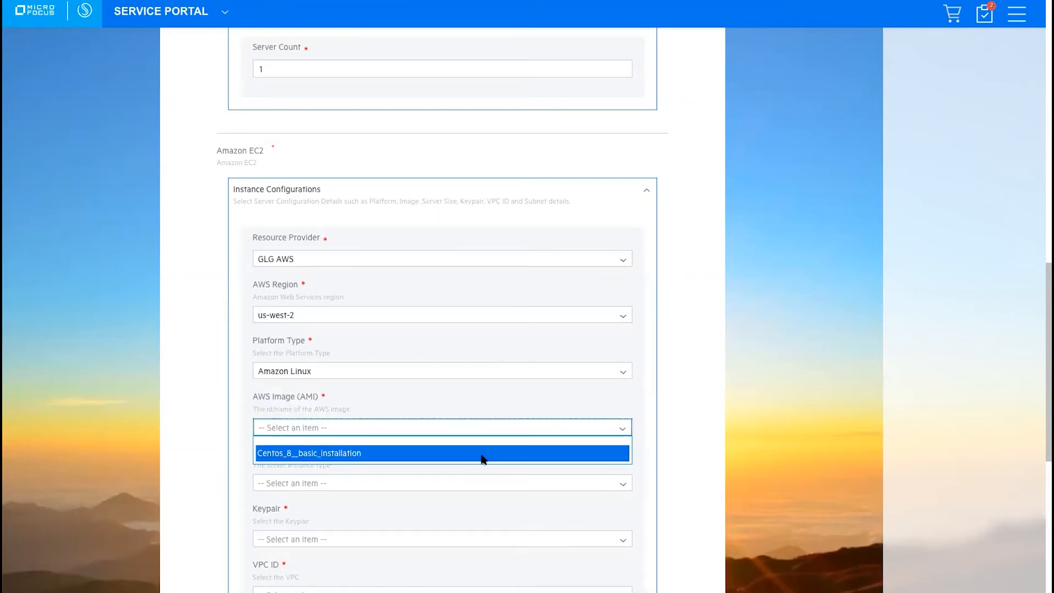
{"action": "left_click", "coordinate": [442, 453]}
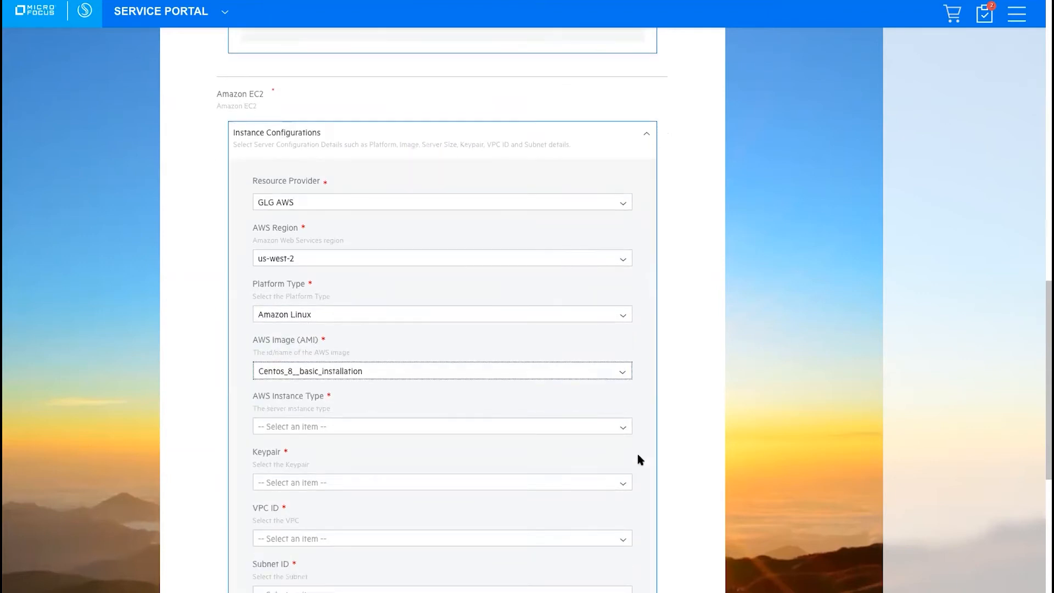
{"action": "left_click", "coordinate": [442, 425]}
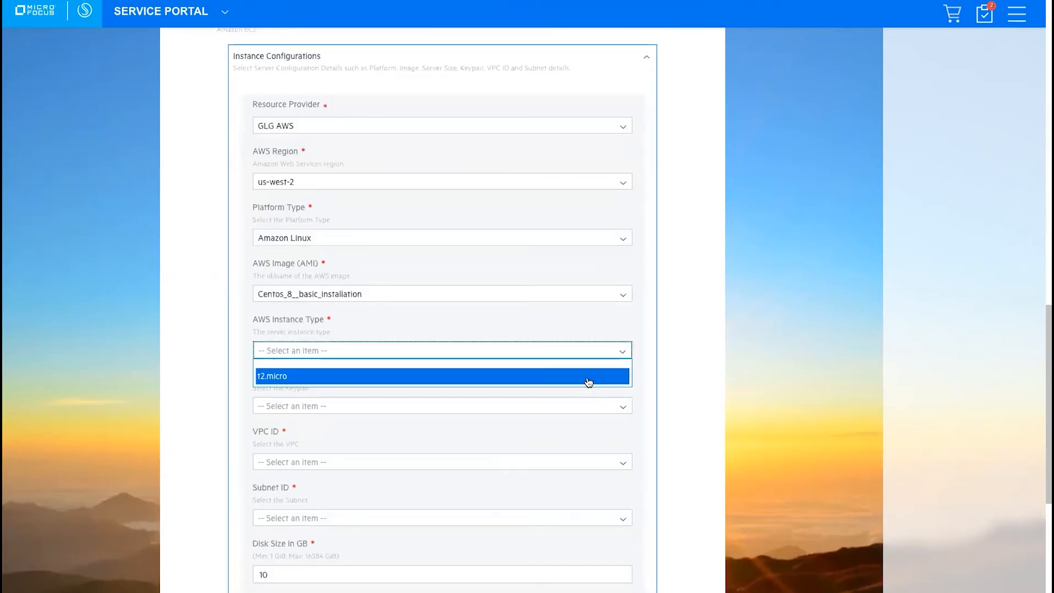
{"action": "left_click", "coordinate": [440, 375]}
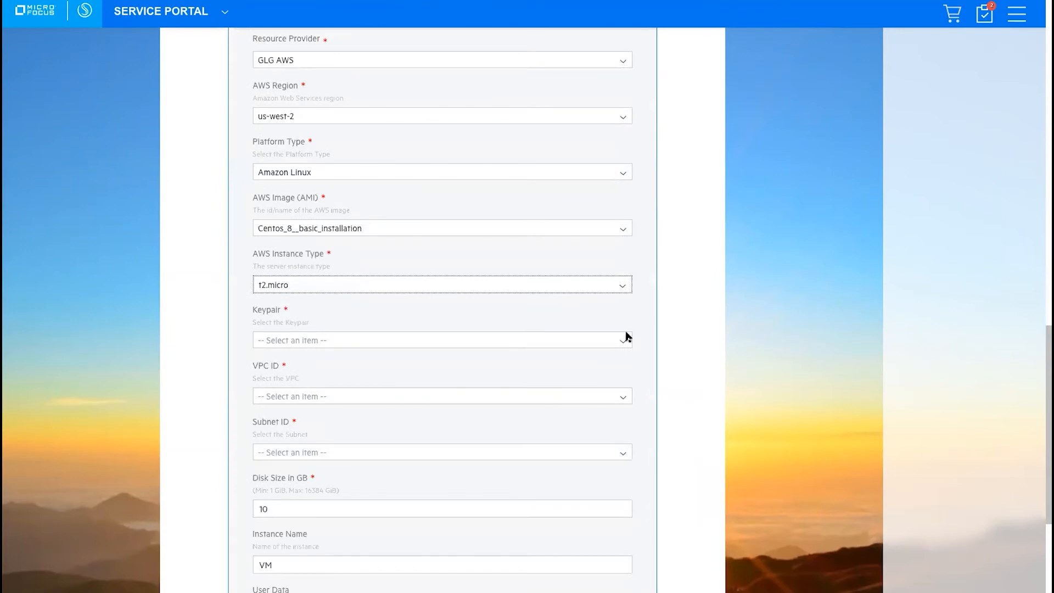
Step: Set keypair Greenlight, VPC vpc-7e003a18, subnet subnet-96d6b4de, and submit Request #17481
{"action": "left_click", "coordinate": [441, 340]}
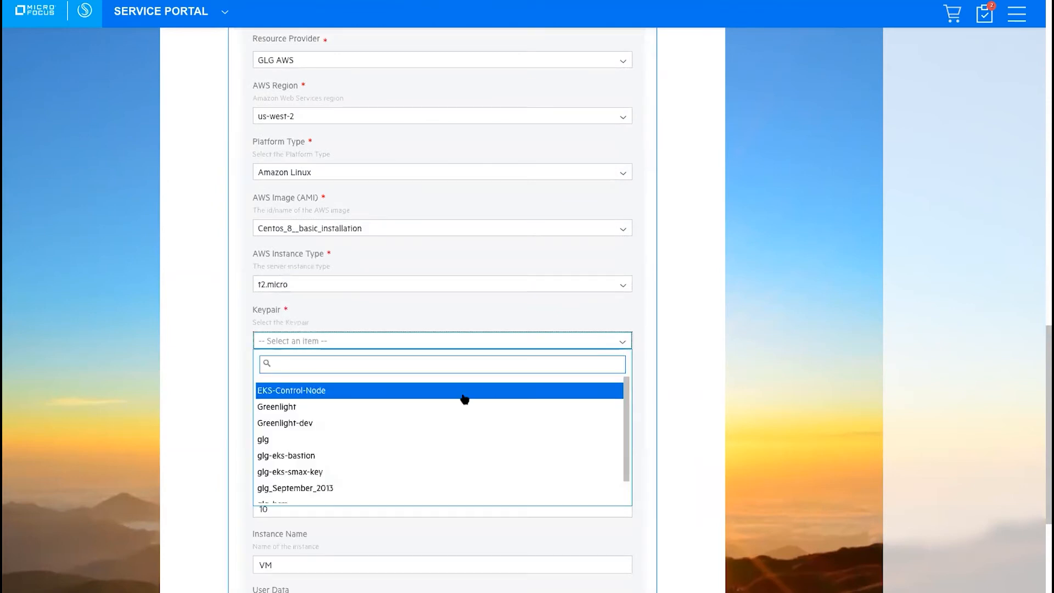
{"action": "left_click", "coordinate": [276, 406]}
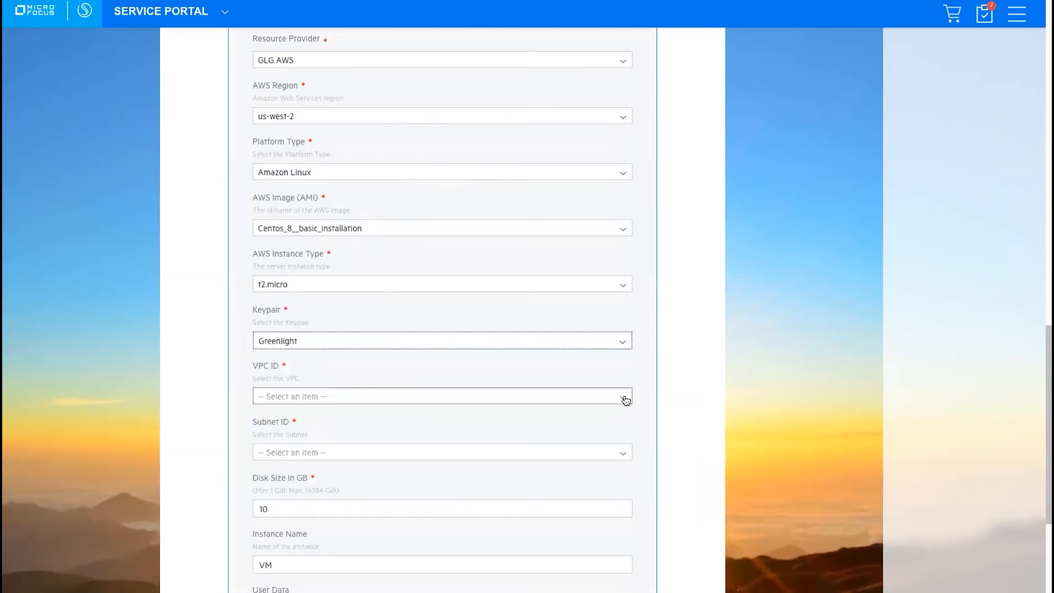
{"action": "left_click", "coordinate": [441, 395]}
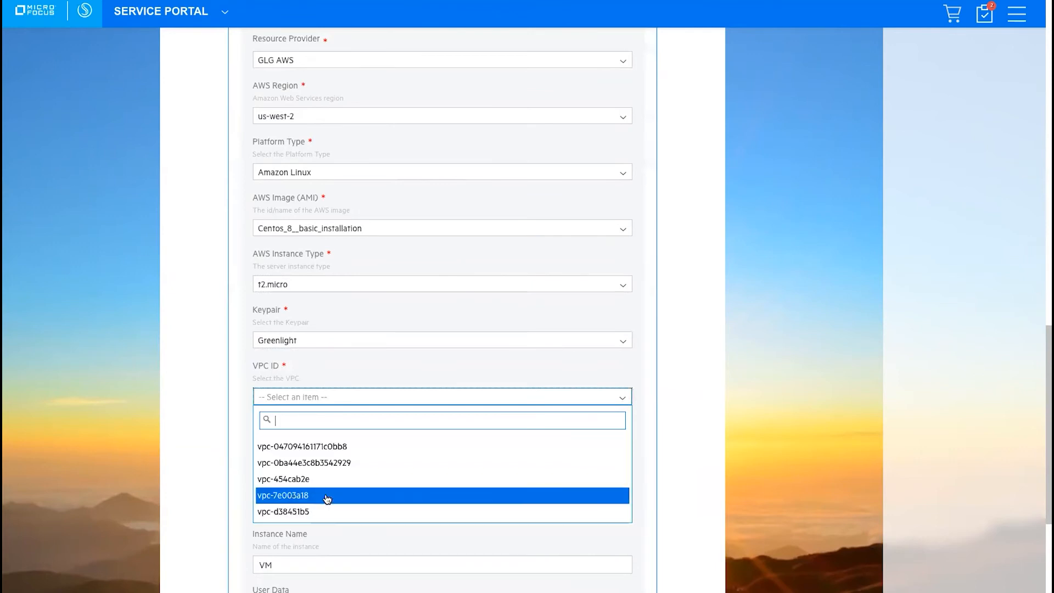
{"action": "left_click", "coordinate": [283, 495]}
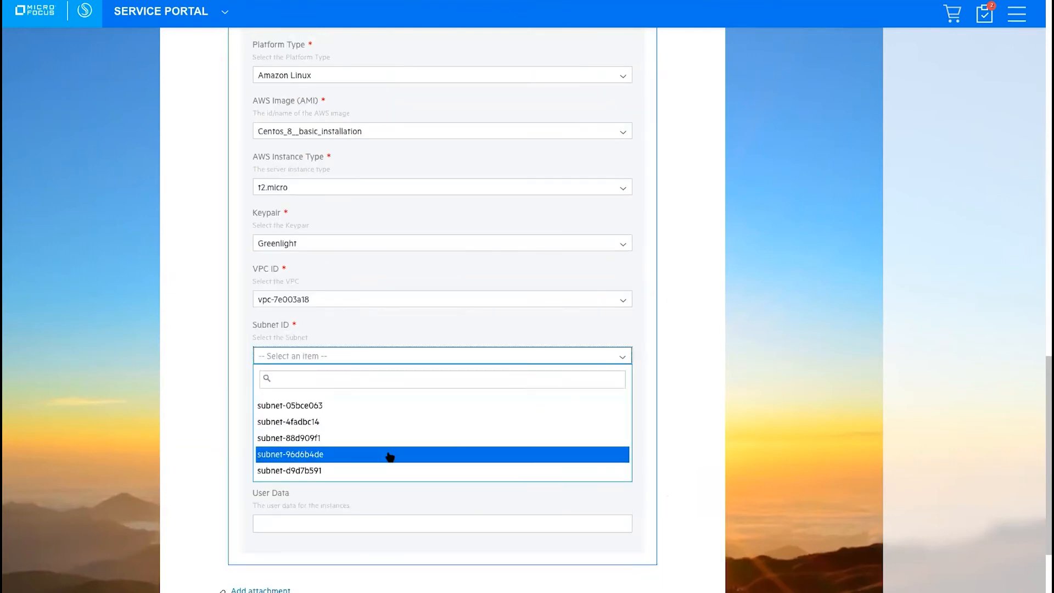
{"action": "left_click", "coordinate": [291, 455]}
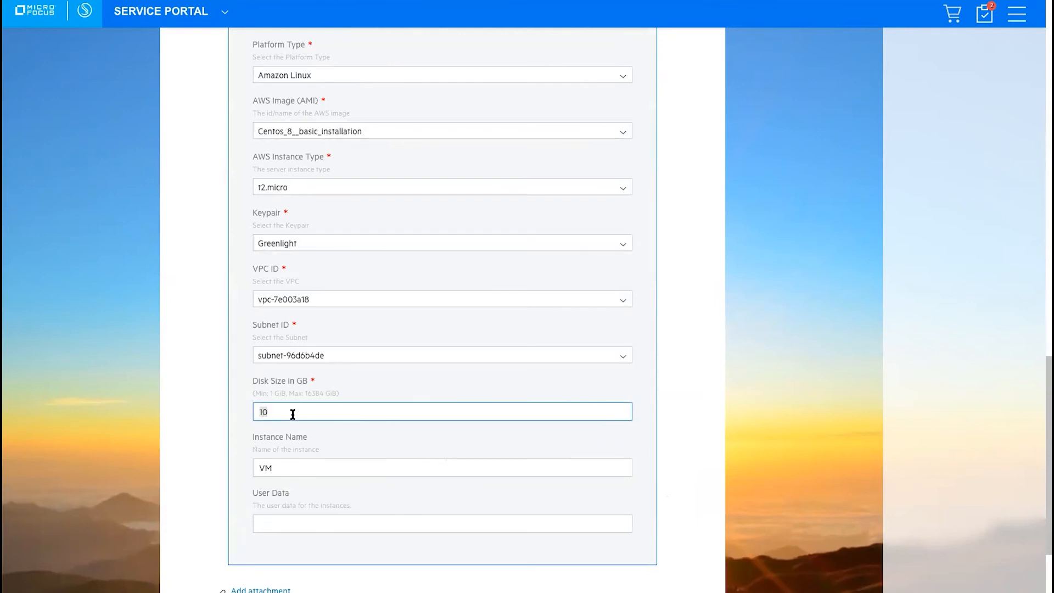
{"action": "scroll", "scroll_direction": "down", "scroll_amount": 3}
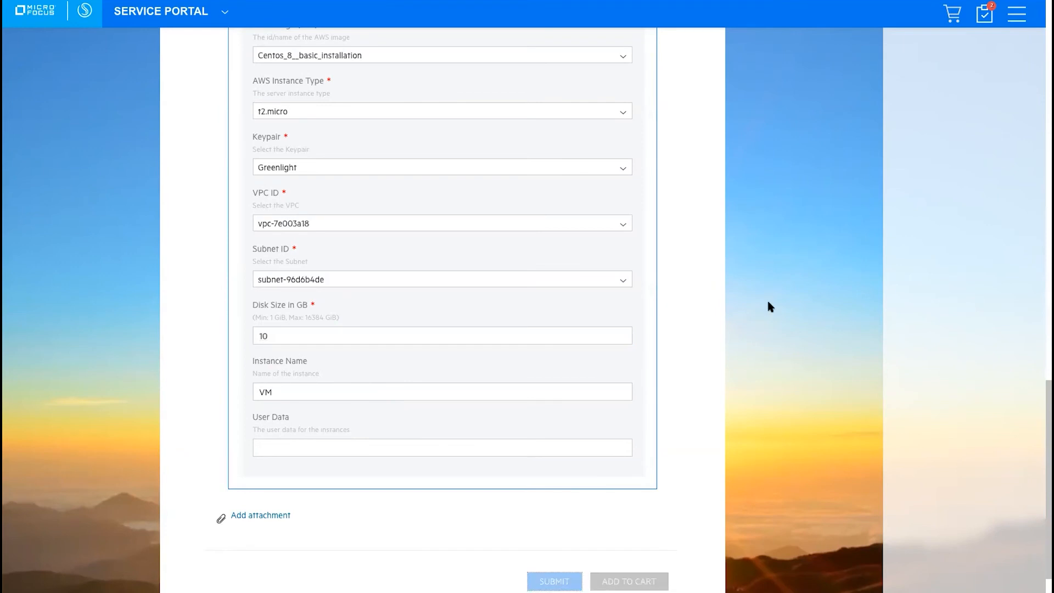
{"action": "left_click", "coordinate": [553, 581]}
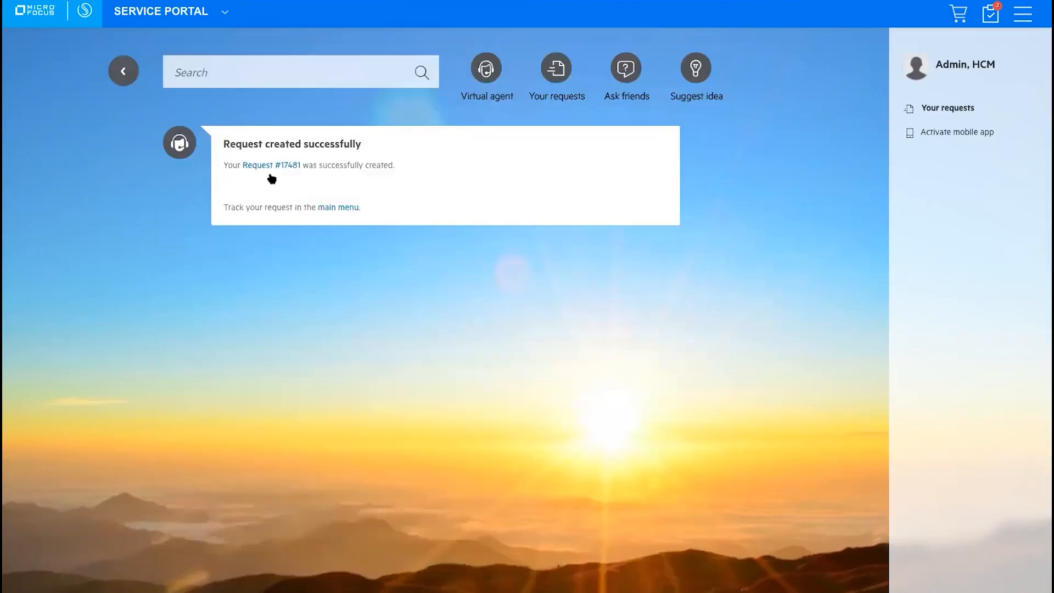
{"action": "mouse_move", "coordinate": [330, 183]}
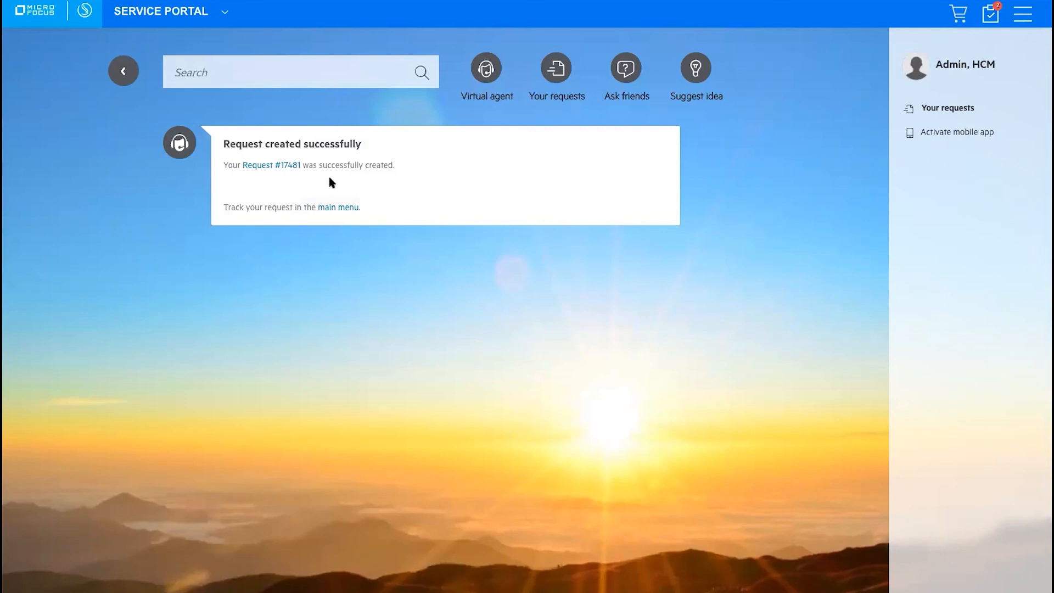